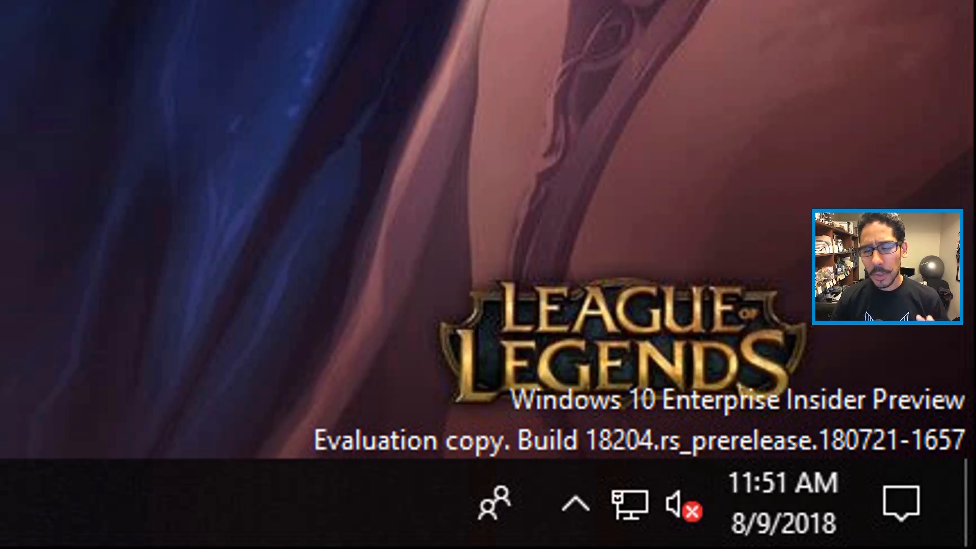
# Bring up the Run box from the Start button's right-click menu
pyautogui.rightClick(12, 535)
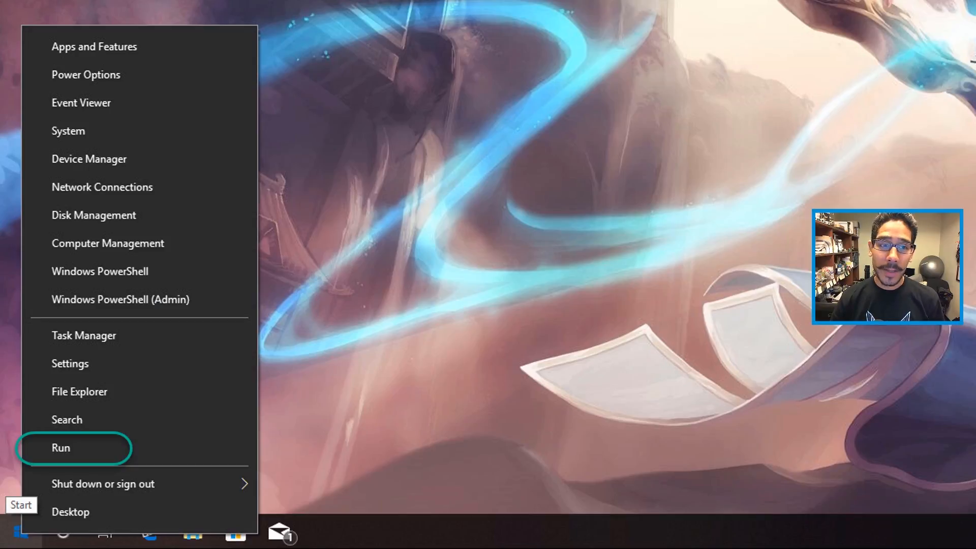
pyautogui.click(60, 448)
pyautogui.write('gpedit.msc')
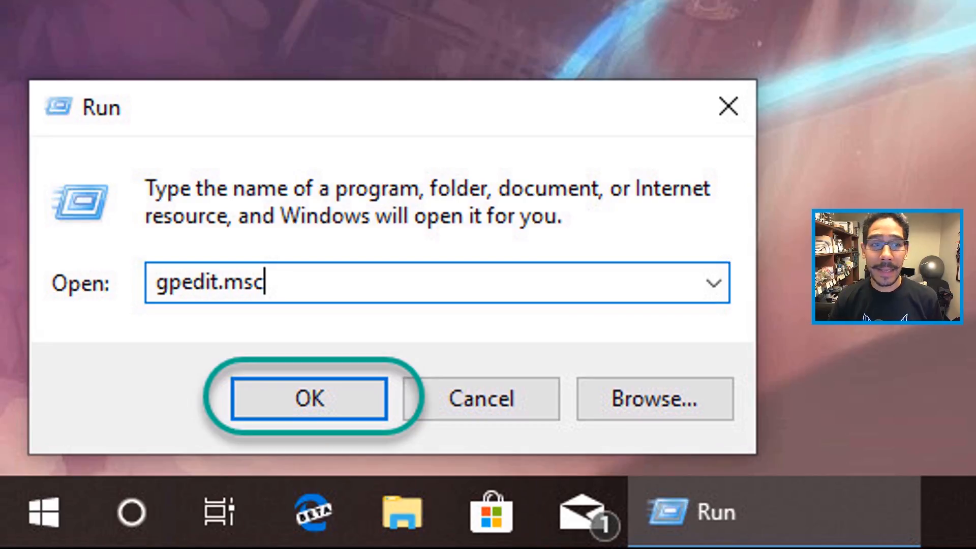
# Launch the Local Group Policy Editor by confirming the Run dialog
pyautogui.click(309, 398)
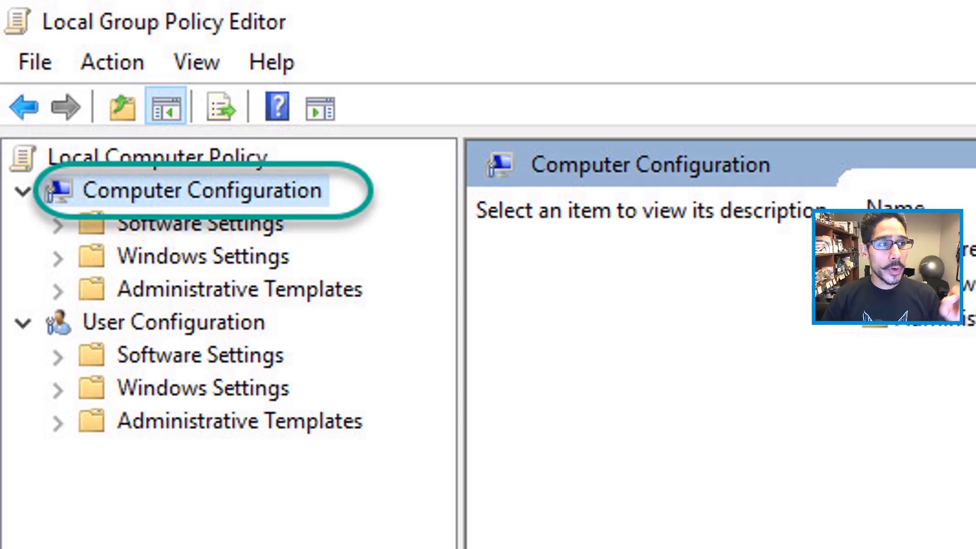
# Expand Computer Configuration and scroll to the Windows Update policies
pyautogui.click(240, 288)
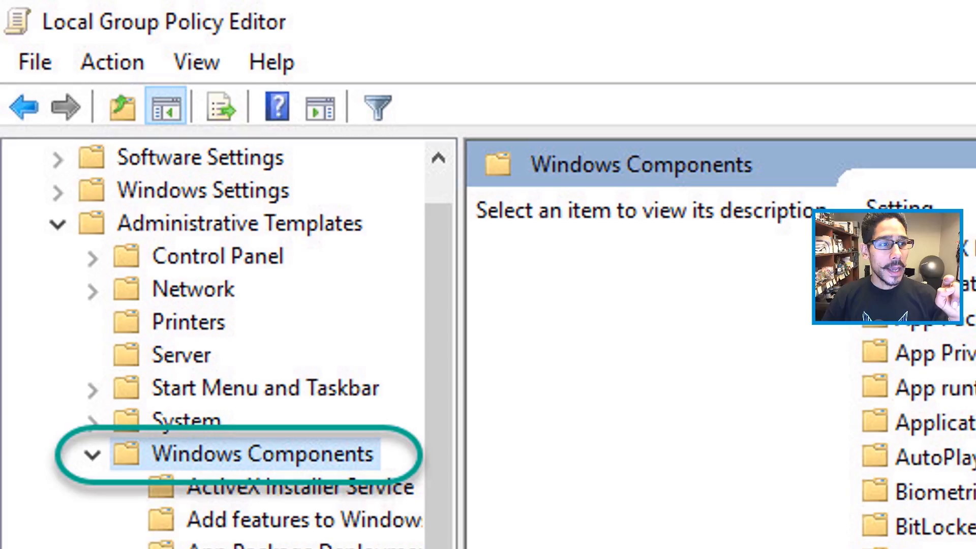
pyautogui.scroll(-3)
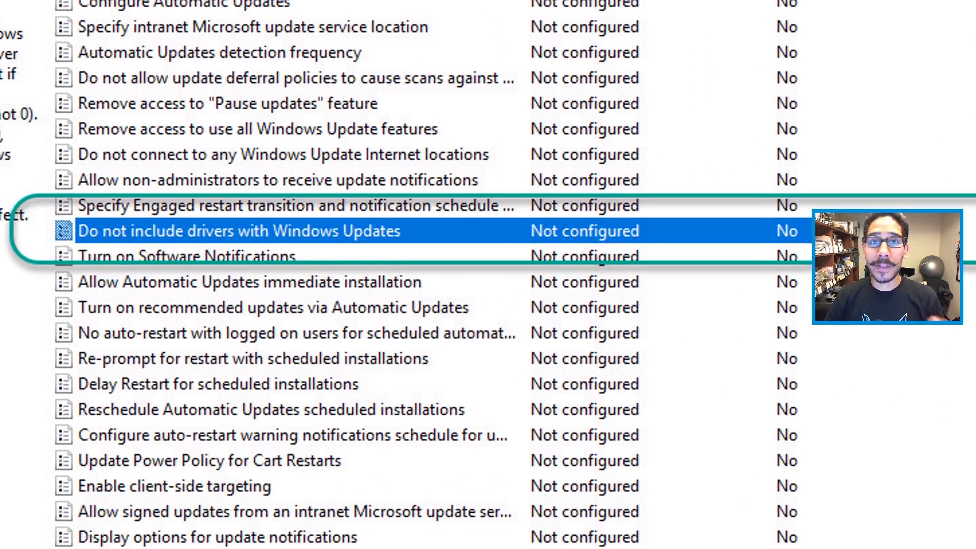
# Set 'Do not include drivers with Windows Updates' to Enabled
pyautogui.doubleClick(236, 231)
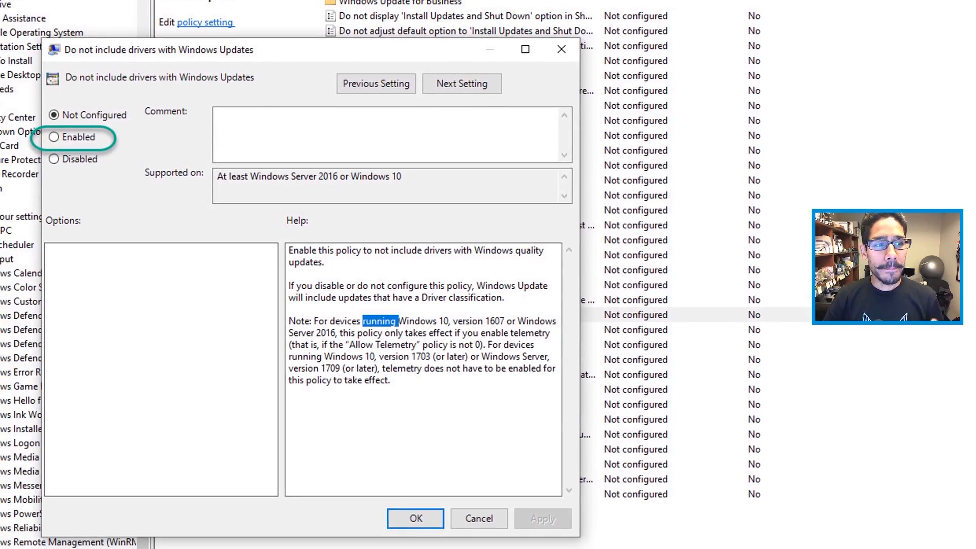
pyautogui.click(56, 136)
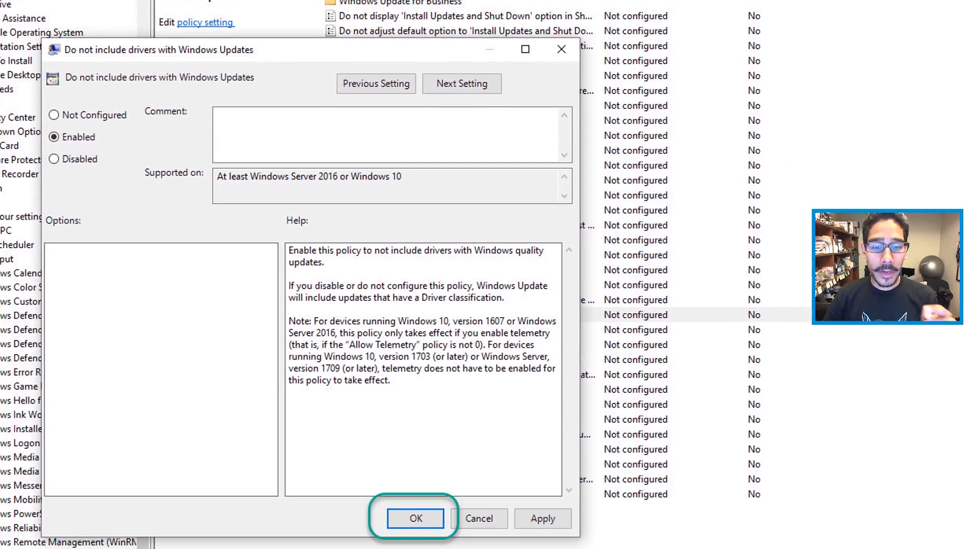